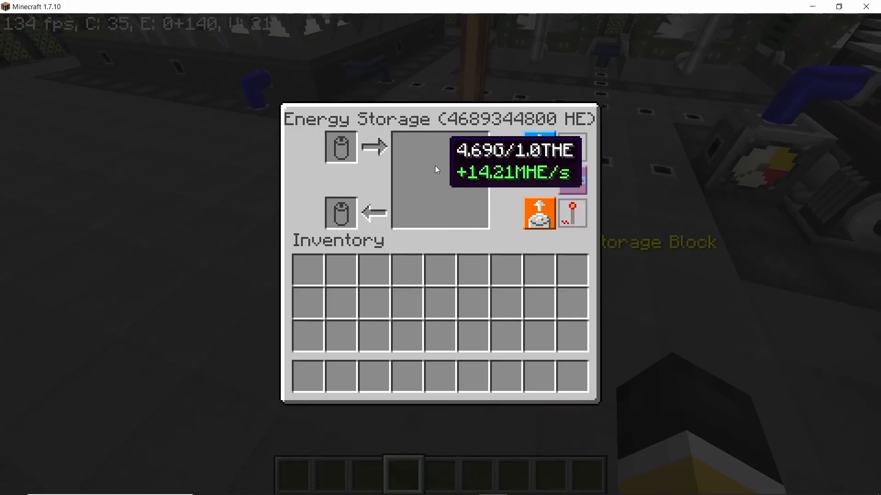
Step: Close the Energy Storage readout showing about 4.69 of 1.0T HE and open the inventory
key("Escape")
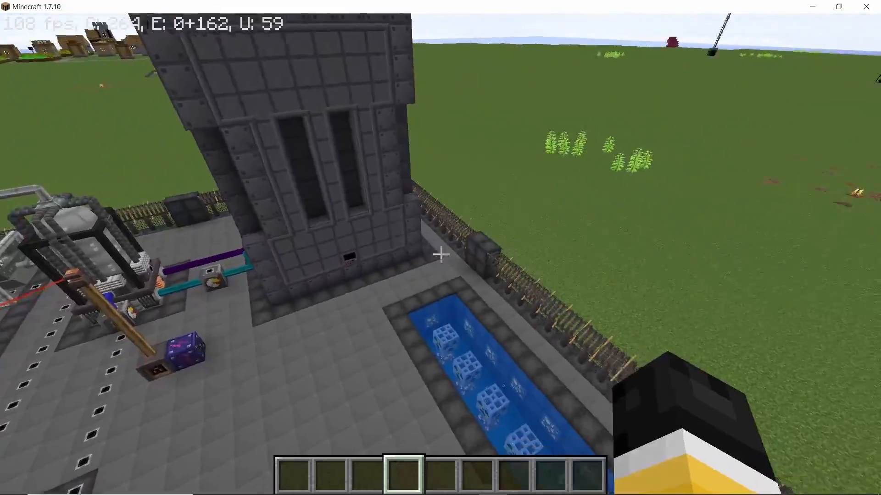
key("e")
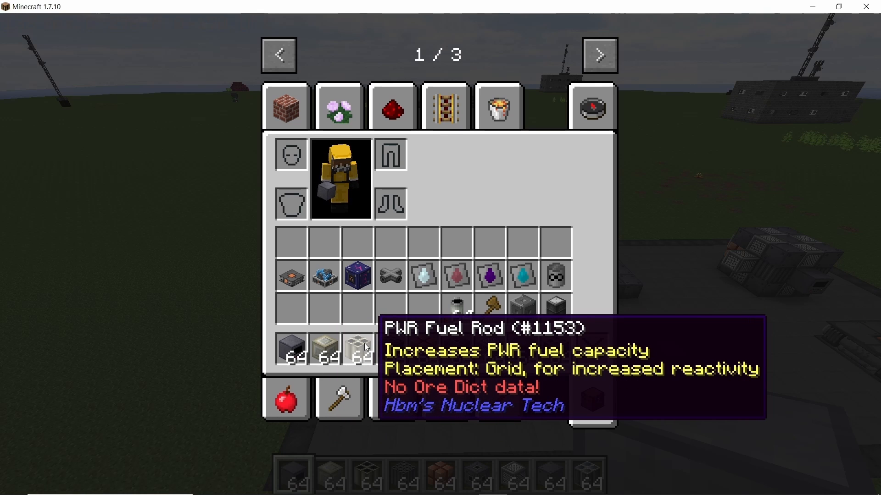
mouse_move(291, 348)
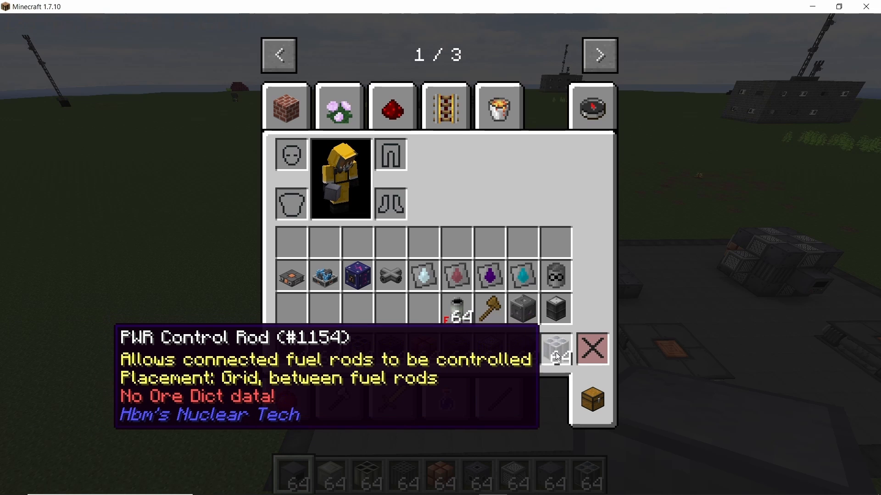
Step: Close the creative item browser once PWR fuel rods and control rods fill the hotbar
key("Escape")
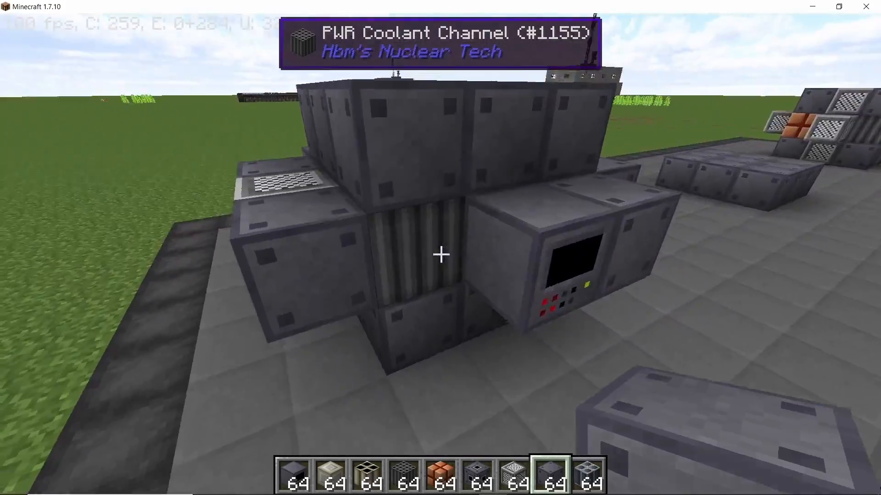
mouse_move(440, 254)
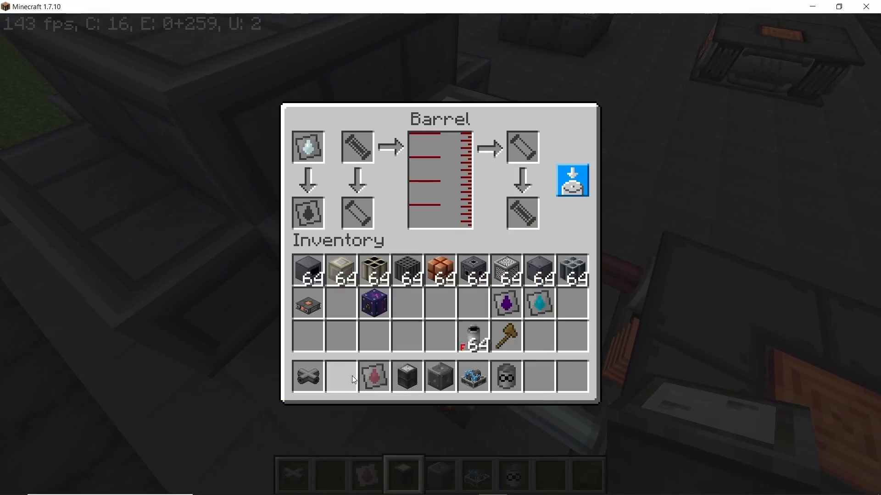
Step: Close the barrel and PWR Controller screens with 128000 mB coolant and 60 fuel pellets loaded
key("Escape")
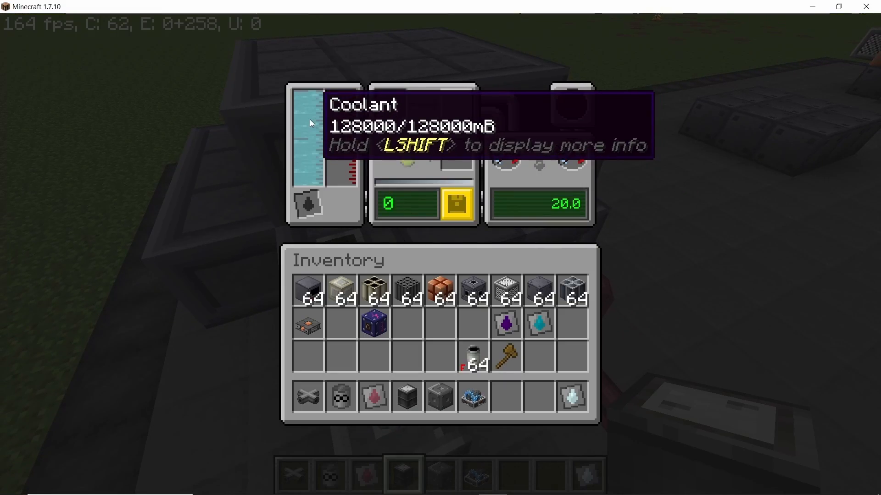
key("Escape")
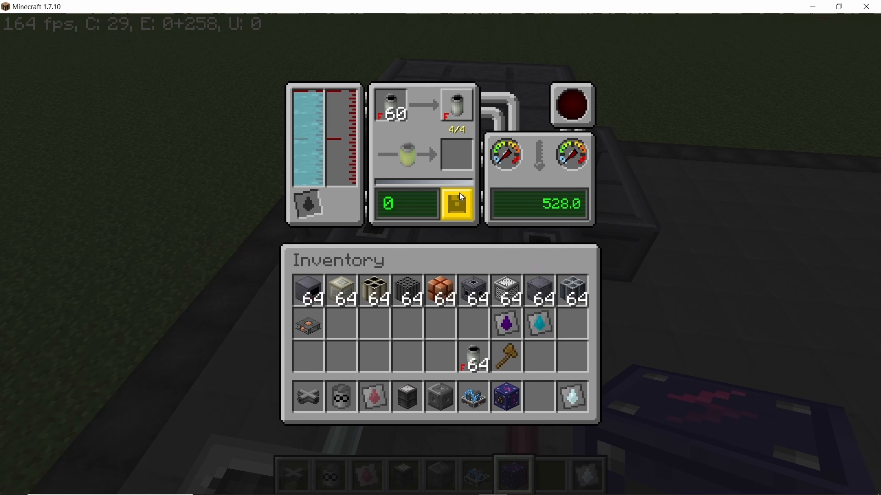
mouse_move(506, 153)
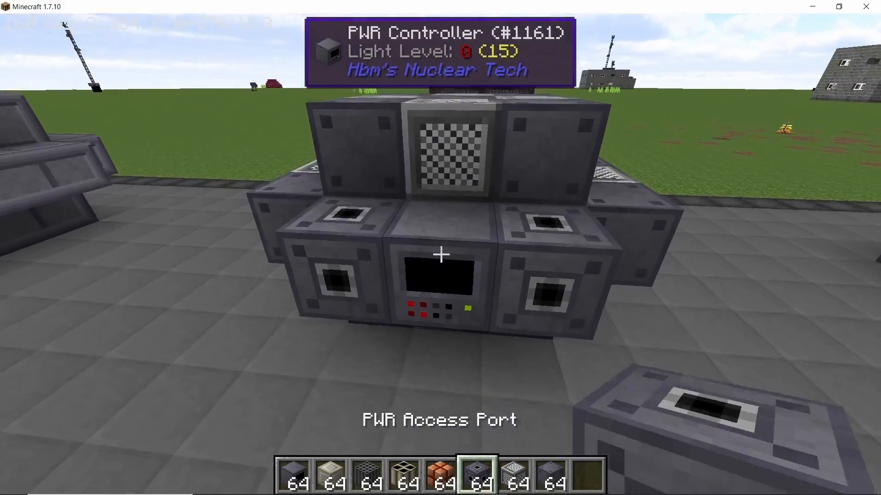
Step: Check the PWR controller heat readout, then ready the Spark Energy Storage Block
key("e")
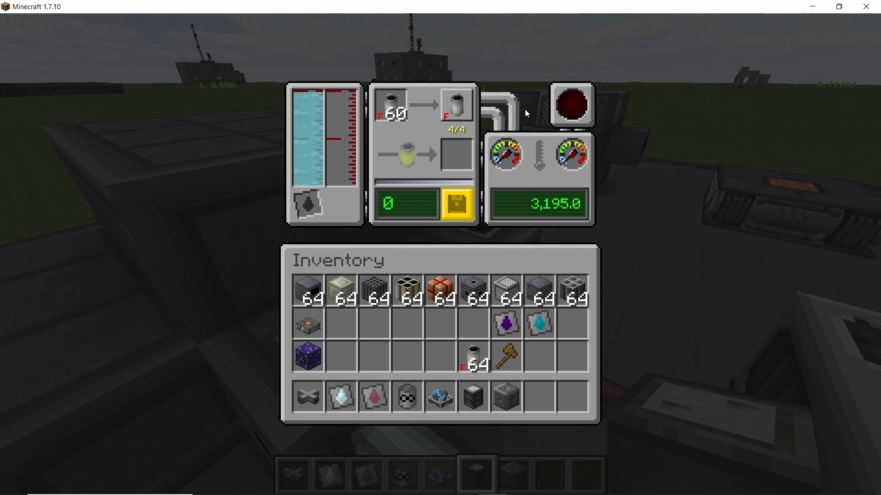
mouse_move(505, 152)
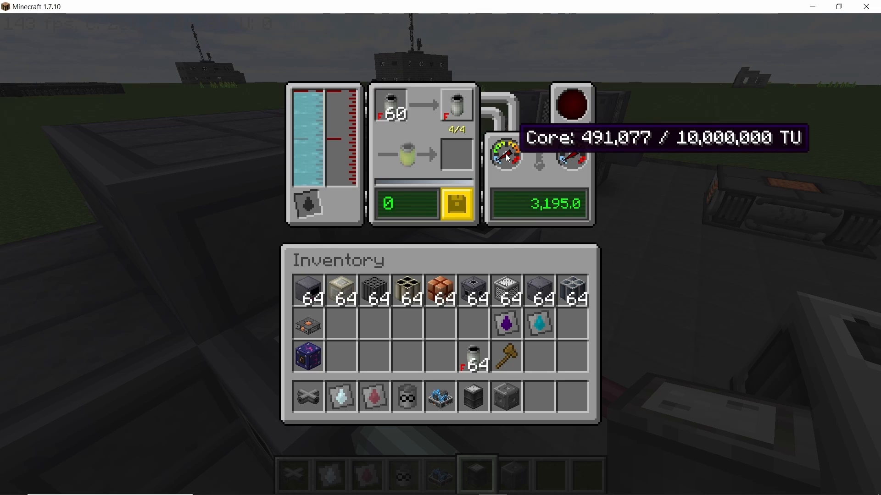
mouse_move(571, 155)
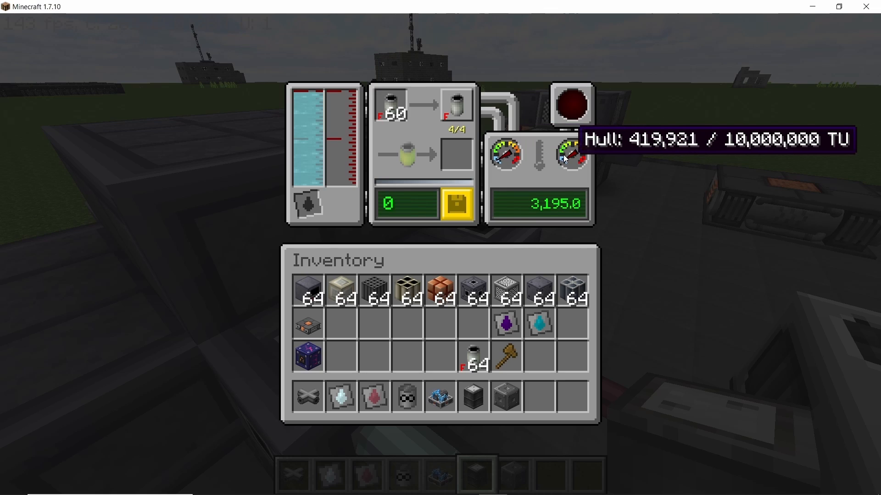
key("Escape")
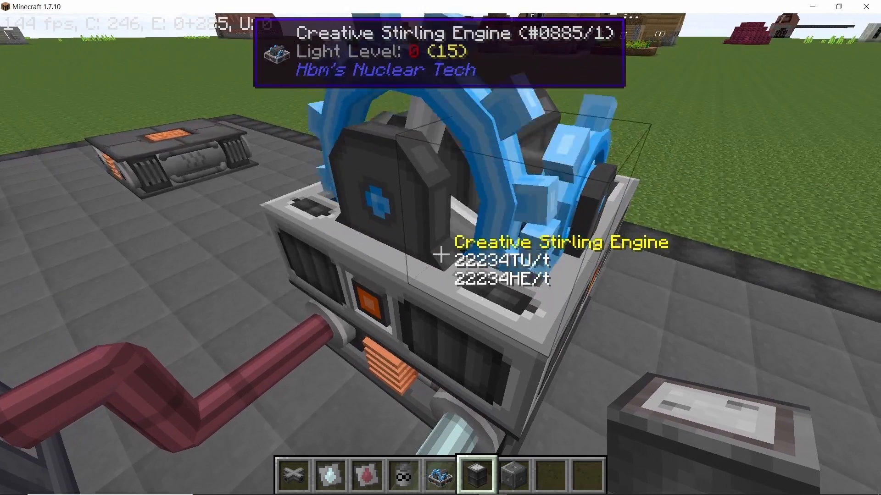
key("e")
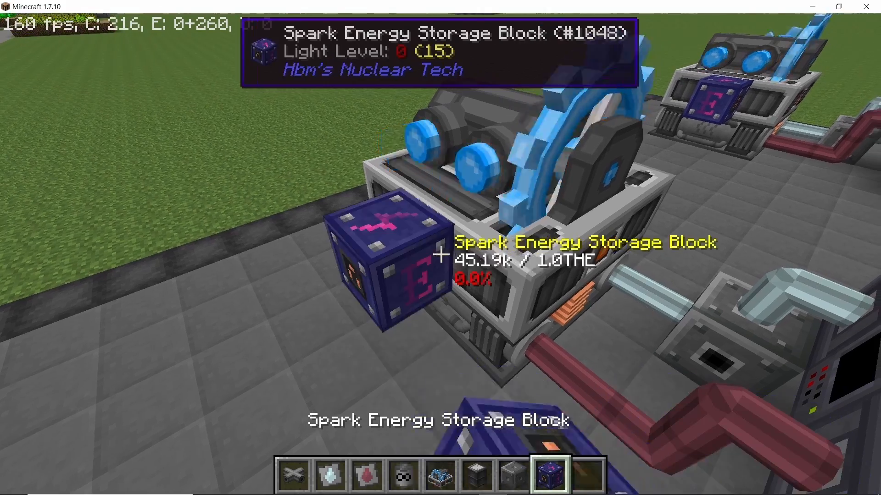
Step: Take Heavy Water from NEI Fluid Containers and confirm storage charging at about 452 kHE/s
right_click(376, 264)
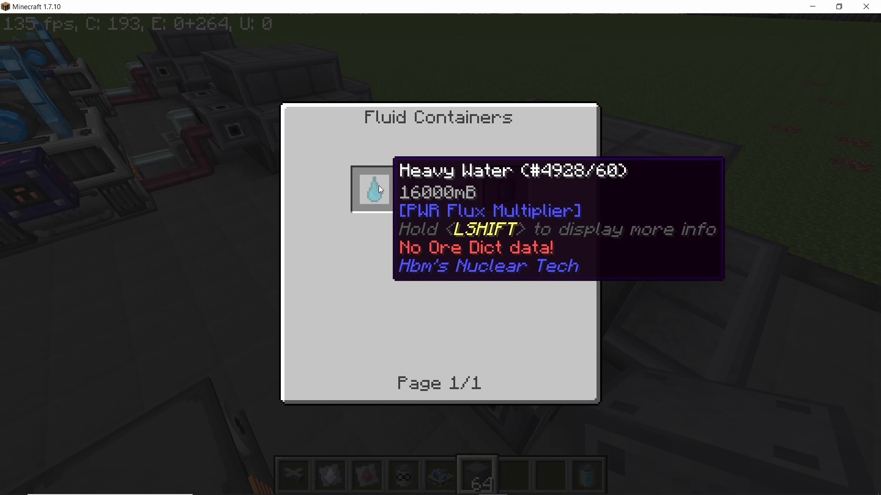
key("shift")
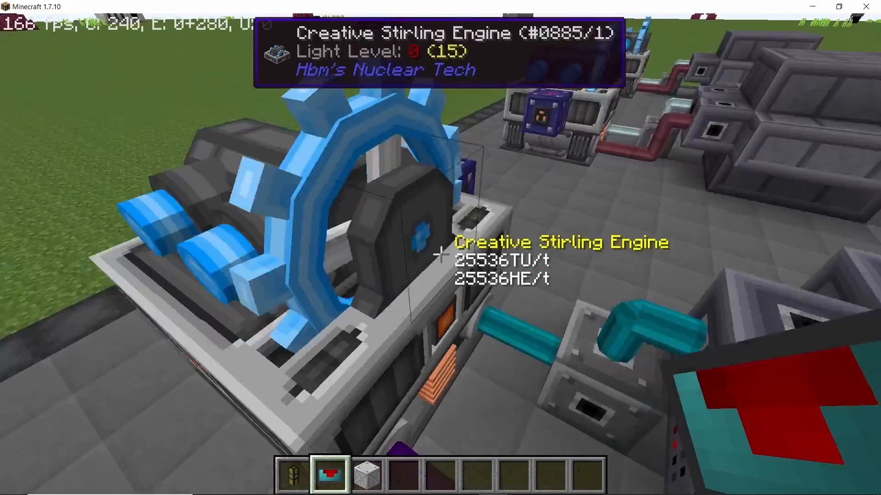
right_click(440, 252)
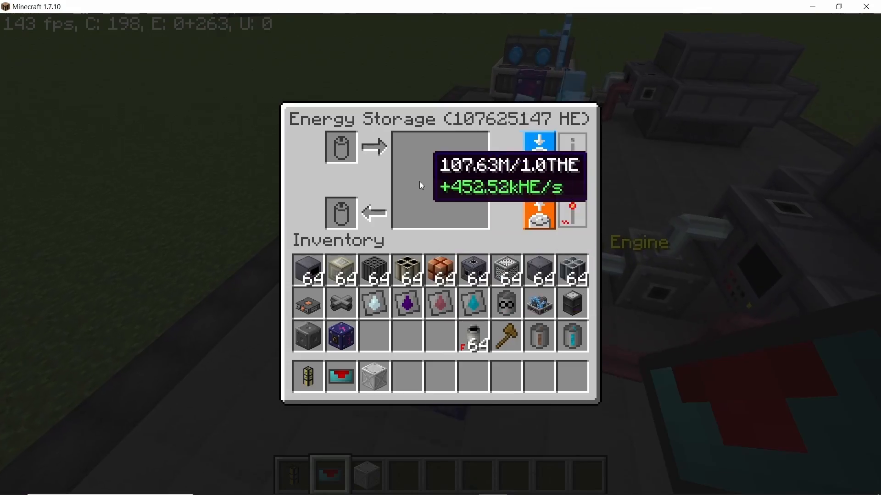
key("Escape")
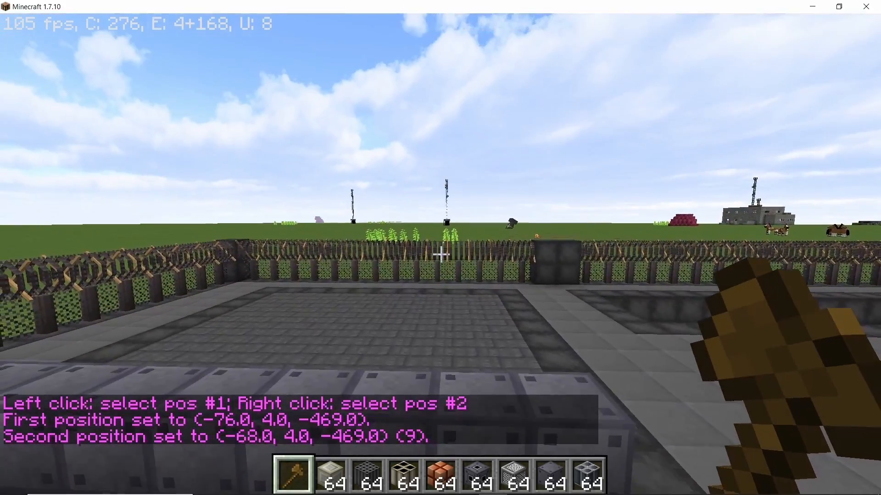
Step: Run //stack to repeat the marked nine-block row into a wider floor grid
type("//stack")
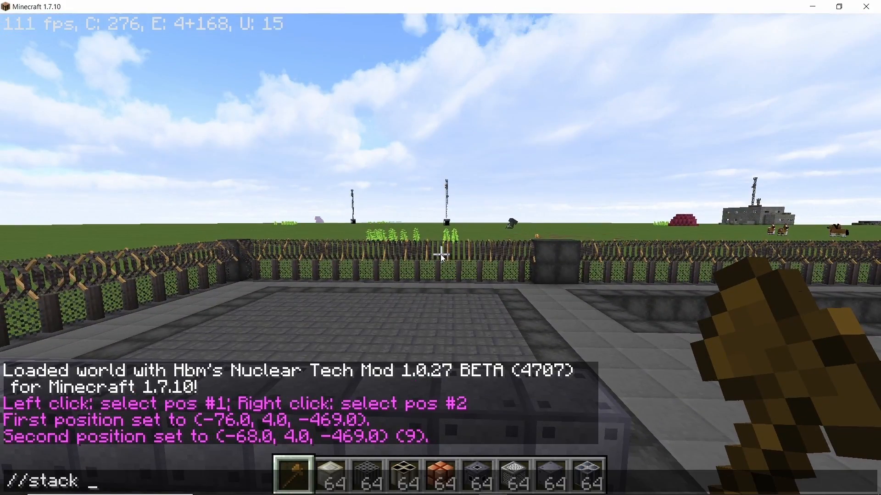
key("Return")
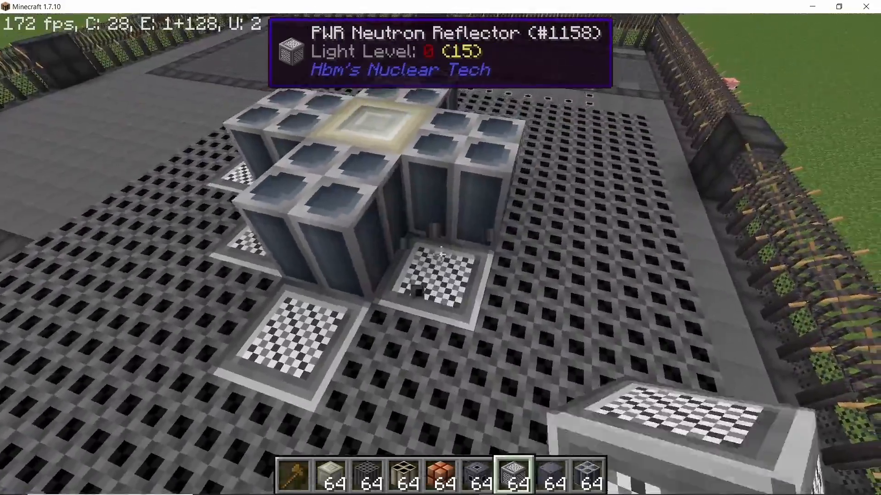
mouse_move(441, 253)
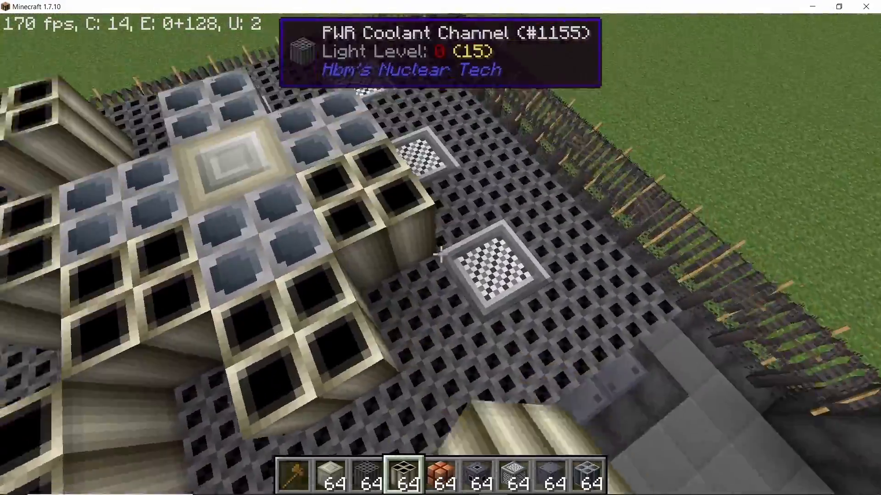
mouse_move(440, 256)
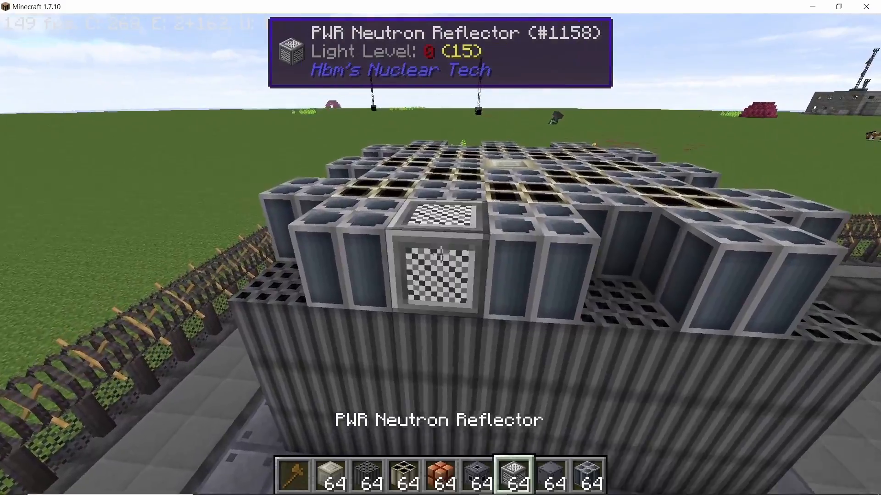
mouse_move(441, 248)
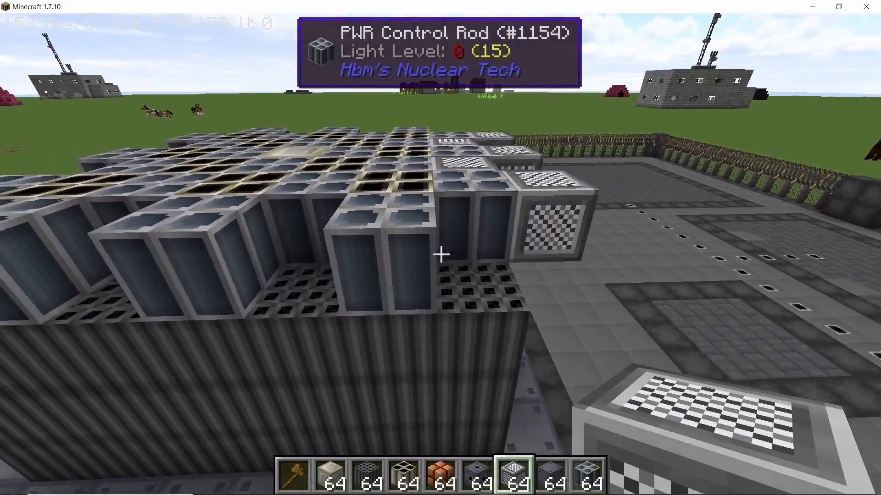
mouse_move(440, 253)
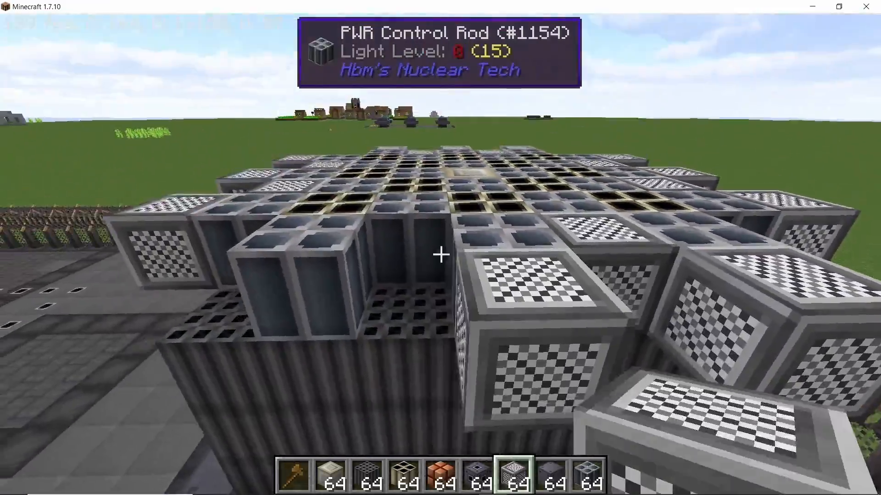
Step: Finish the top layer's coolant channel and control rod grid ringed by neutron reflectors
key("F3")
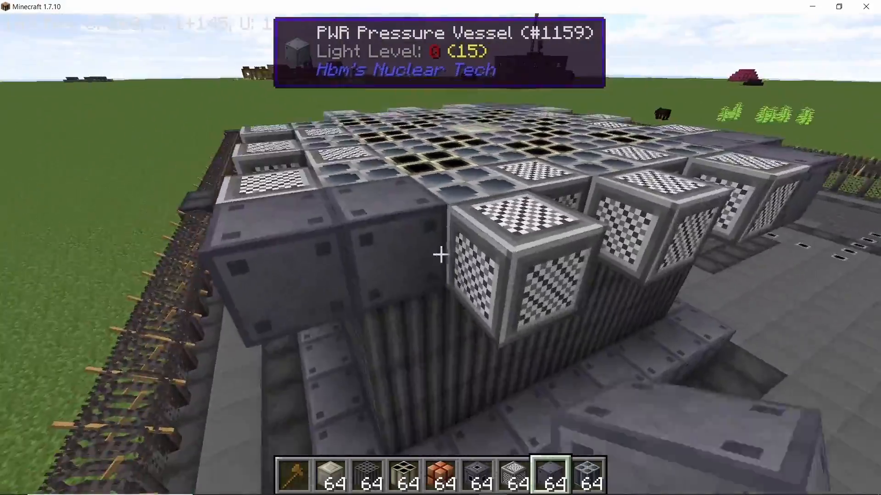
mouse_move(440, 253)
type("//stack 2 up")
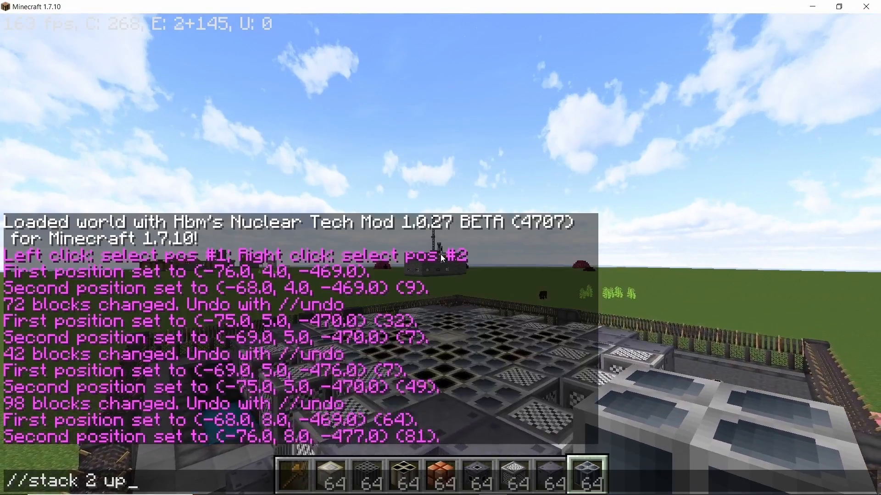
Step: Run //stack without a repeat count to copy the core layer upward, changing 276 blocks
key("Backspace")
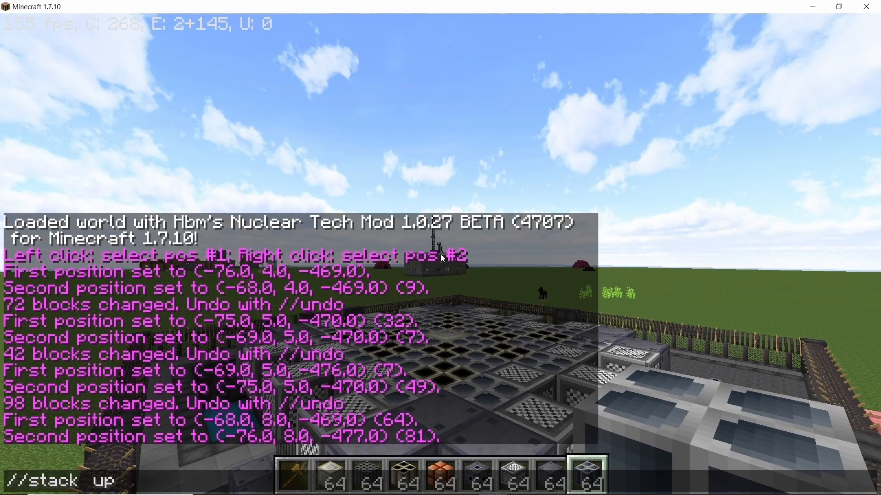
key("Return")
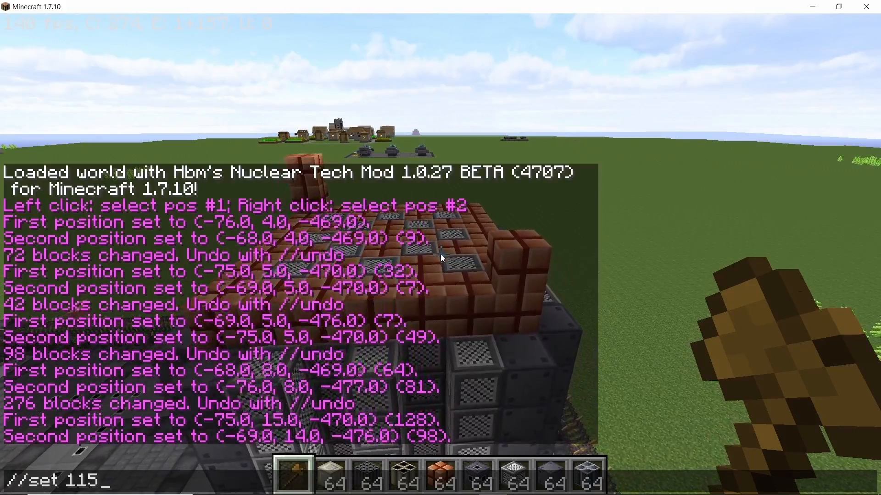
Step: Run //set 115 to fill the marked reactor top with reddish blocks
key("Return")
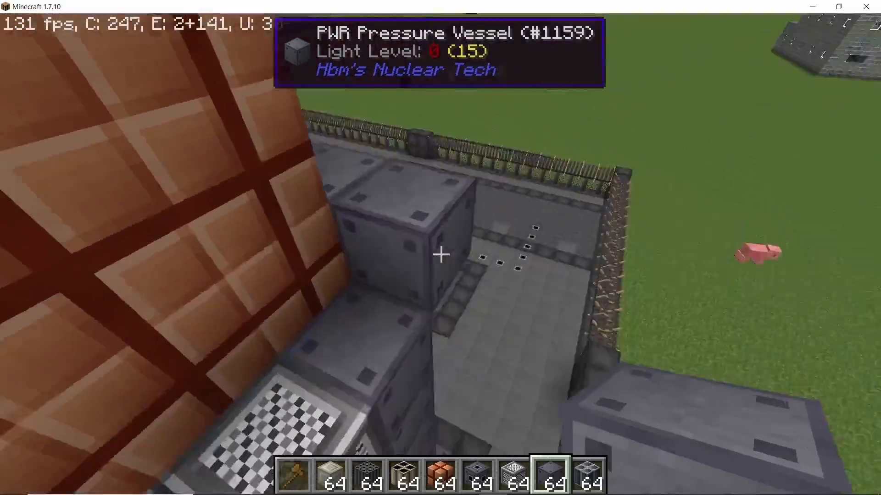
mouse_move(441, 253)
type("//replace")
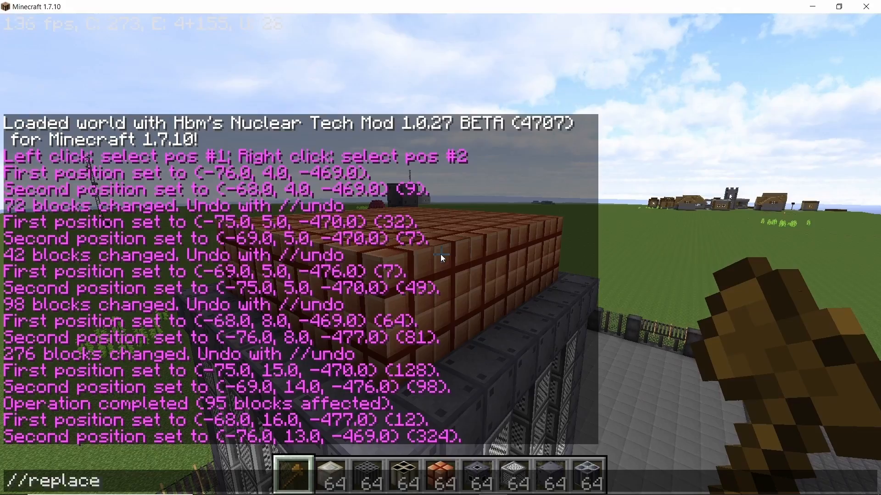
Step: Enter //replace 0 115 to fill the cap's 95 empty blocks
type("0 115")
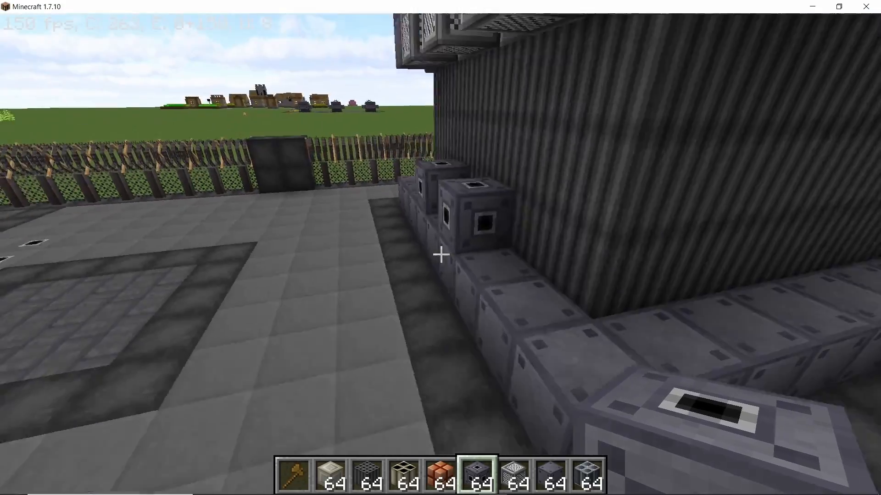
key("e")
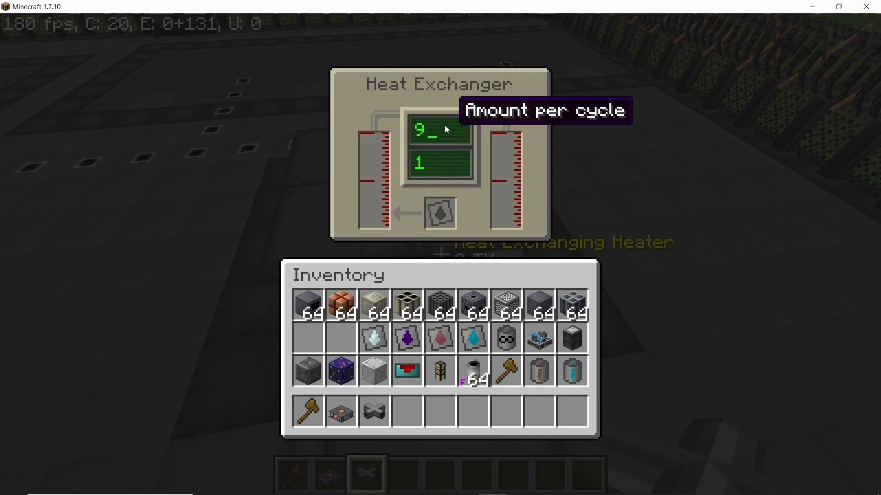
Step: Enter 9999 as the Heat Exchanging Heater's amount per cycle
type("999")
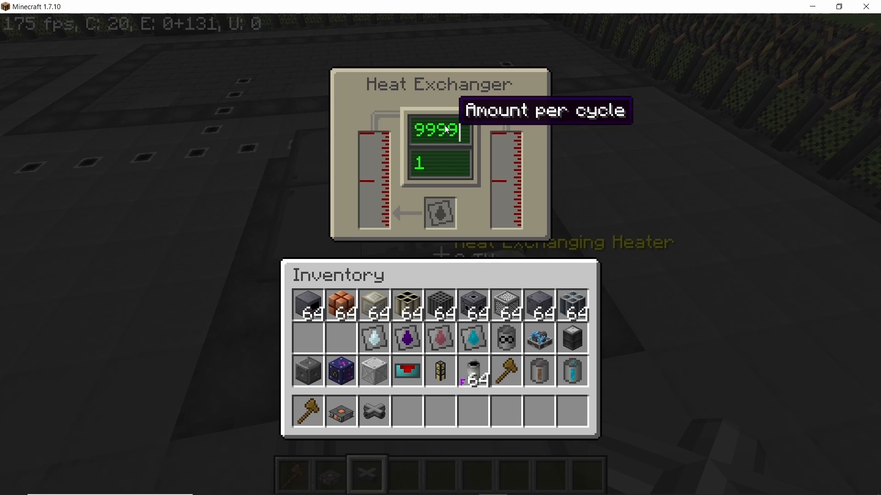
mouse_move(501, 164)
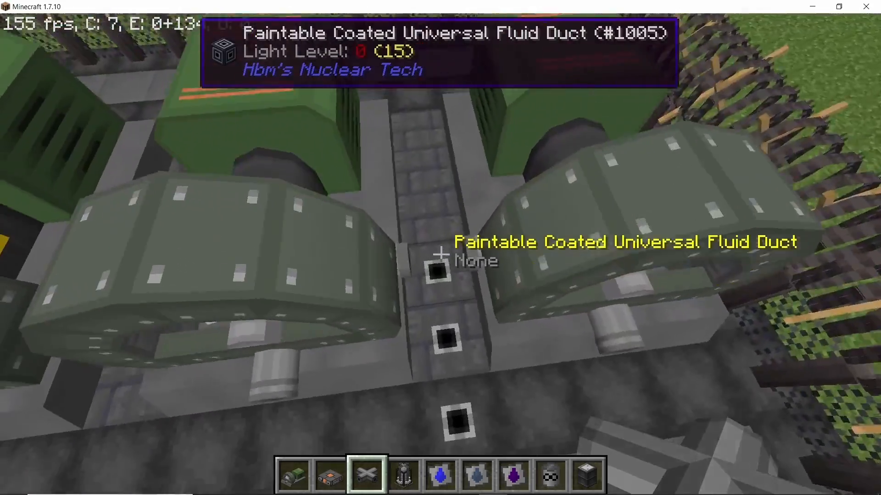
Step: Open the inventory while laying coated universal fluid ducts between the turbines
key("e")
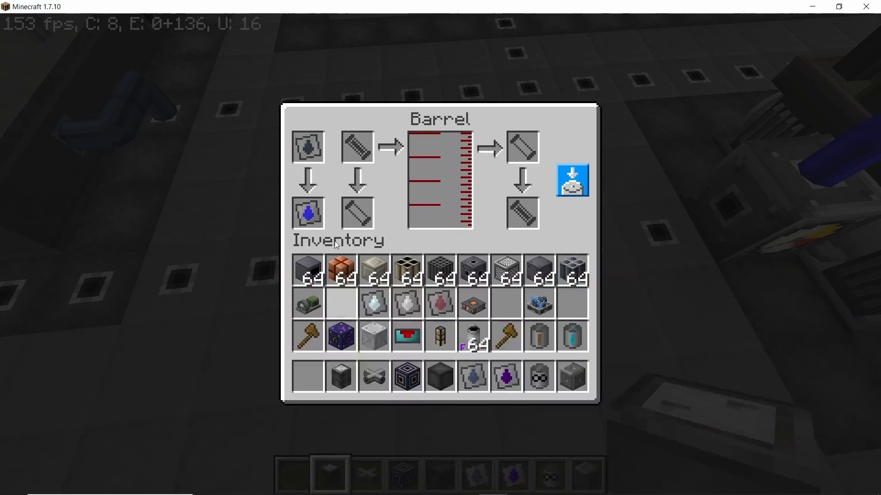
key("Escape")
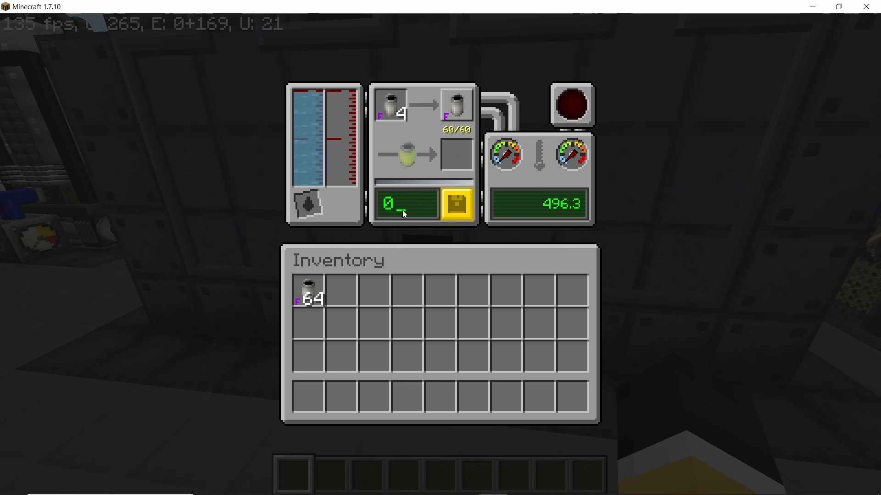
Step: Set the PWR control rods to 100 and close the controller GUI
type("100")
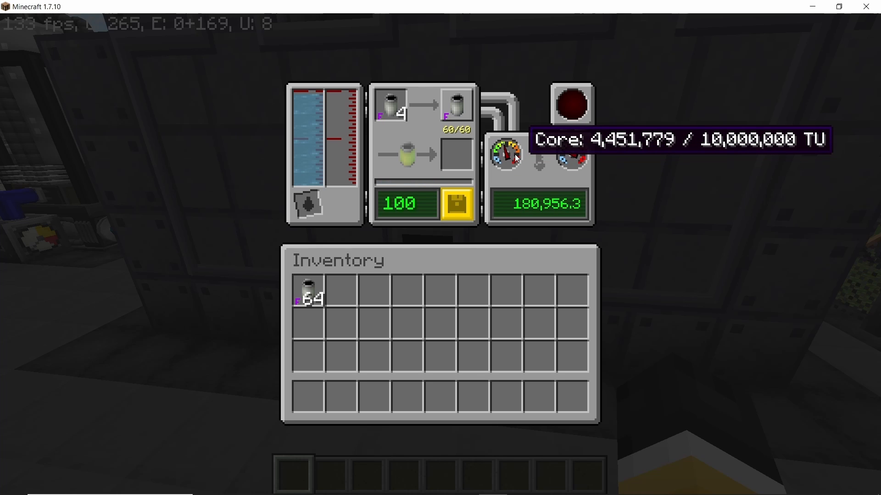
mouse_move(560, 214)
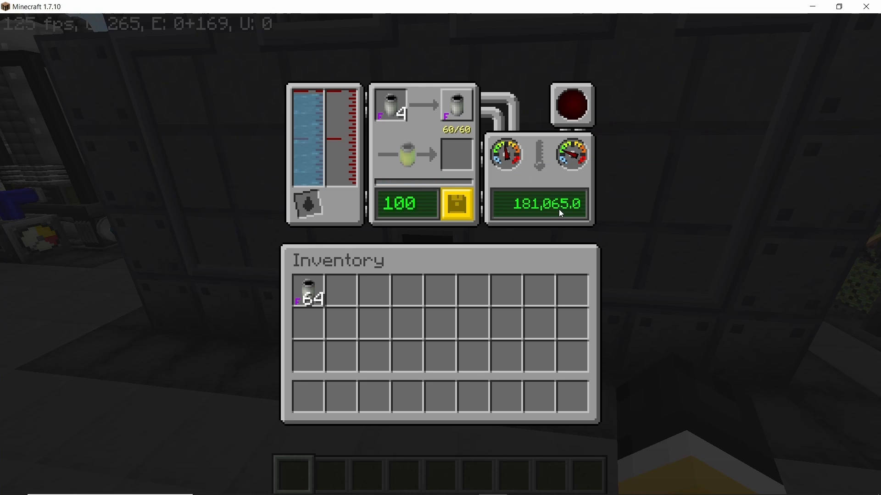
key("Escape")
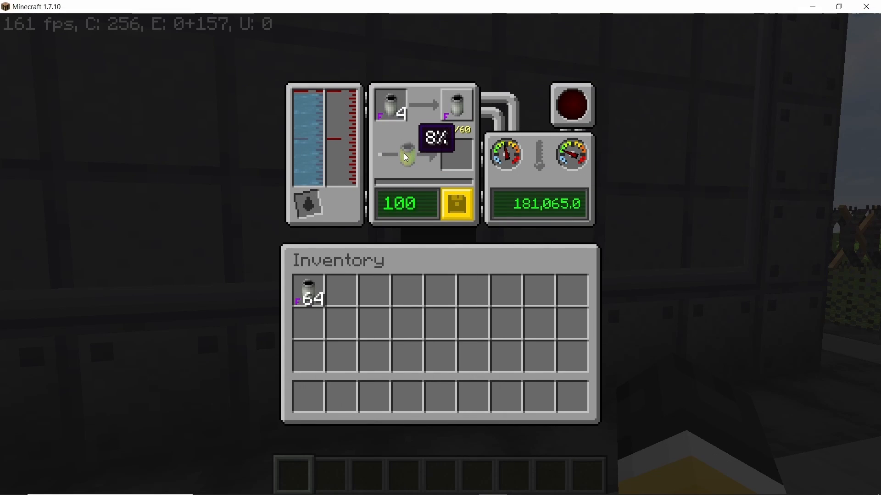
mouse_move(323, 277)
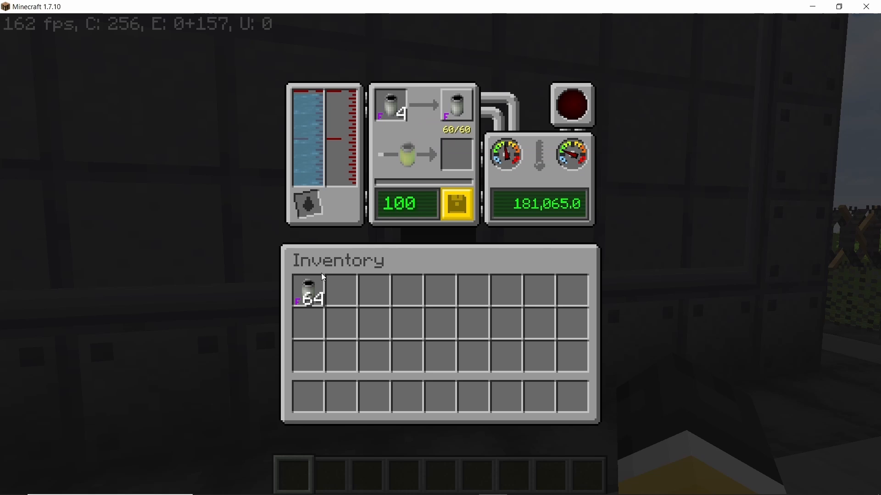